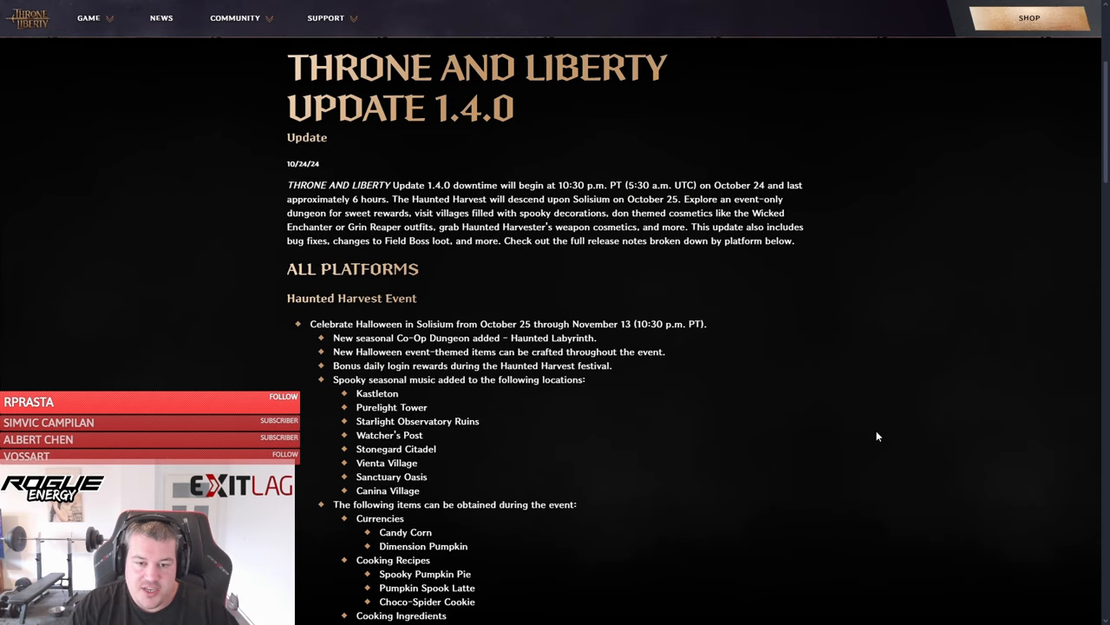
Scroll the Update 1.4.0 patch notes down to the Haunted Harvest Event bullet list.
scroll(down, 3)
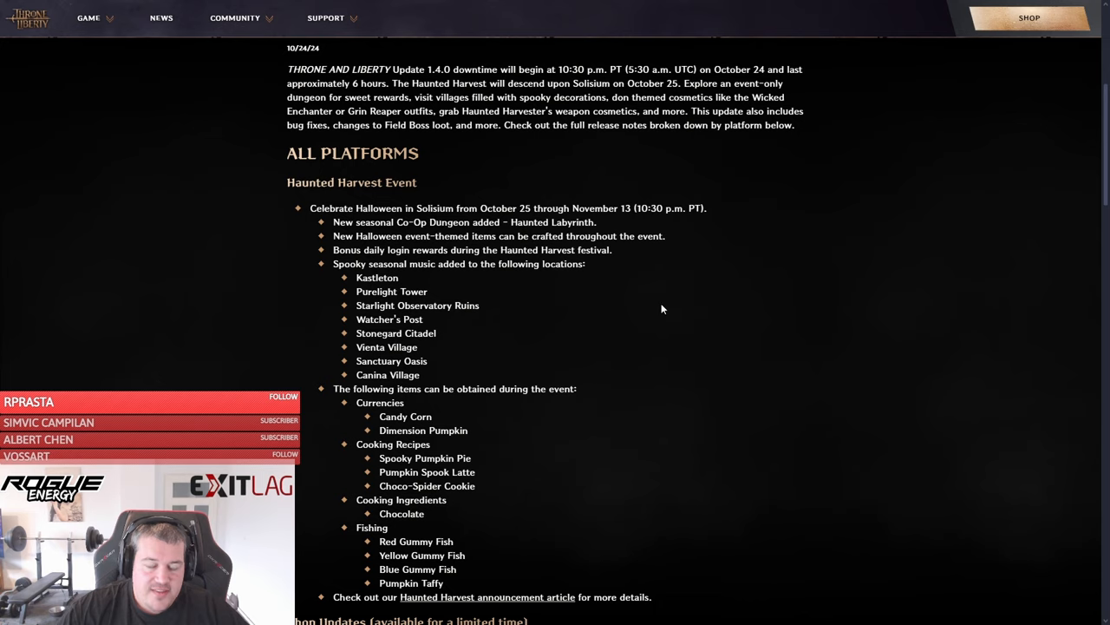
mouse_move(619, 313)
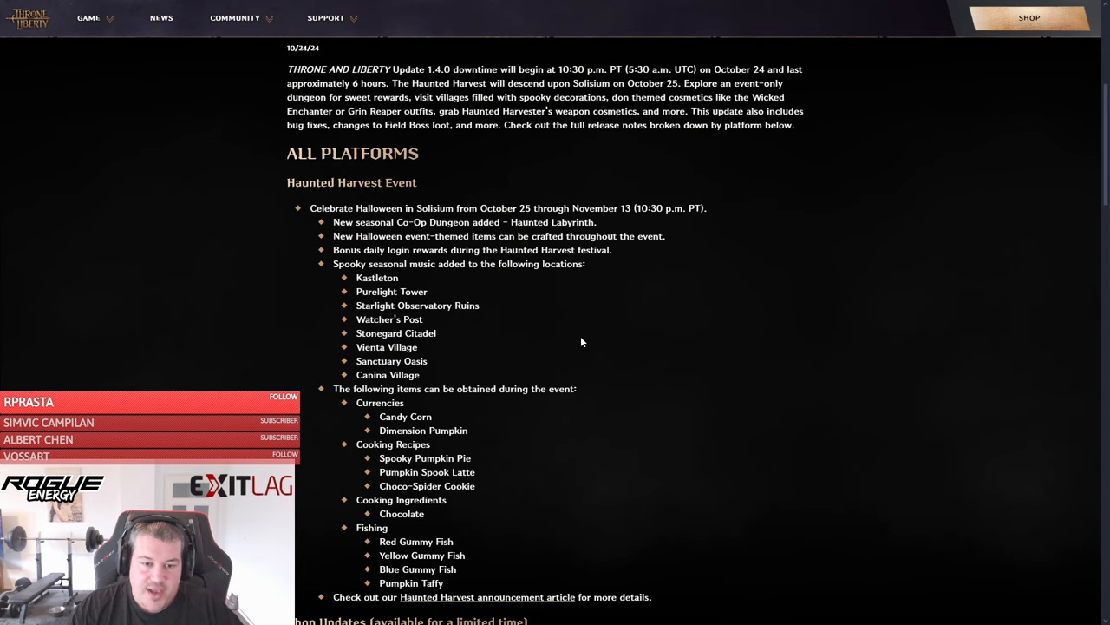
mouse_move(679, 351)
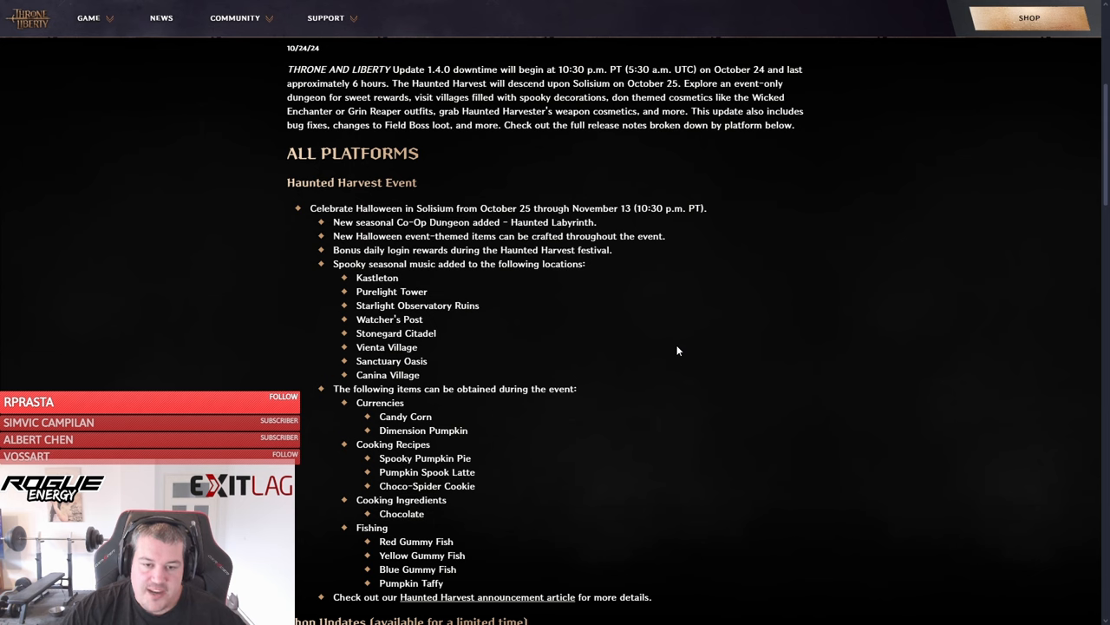
scroll(down, 3)
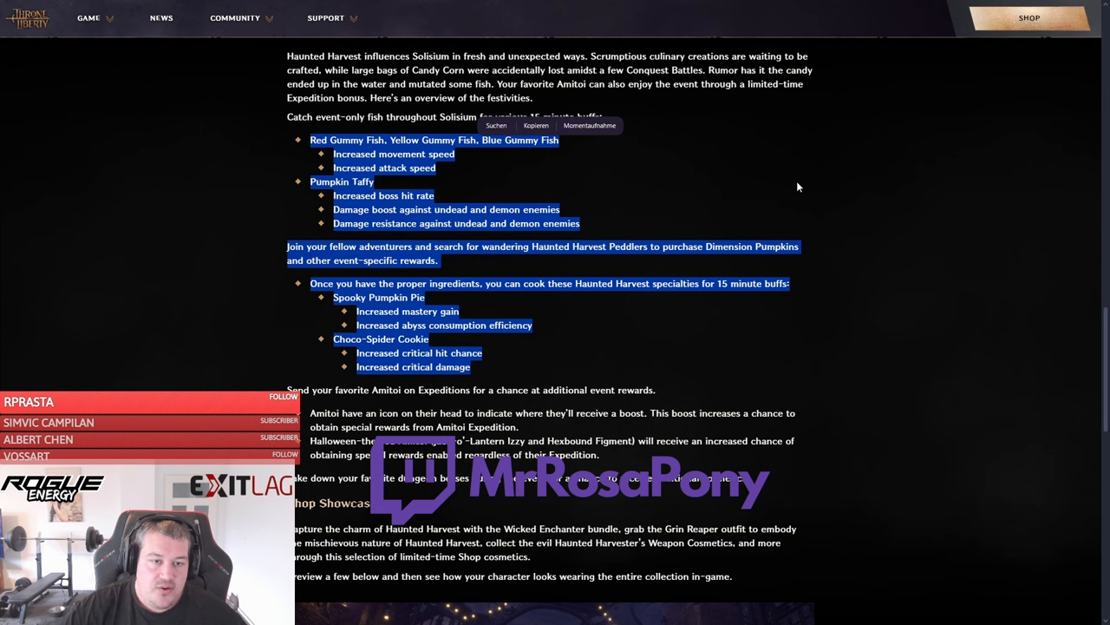
mouse_move(595, 200)
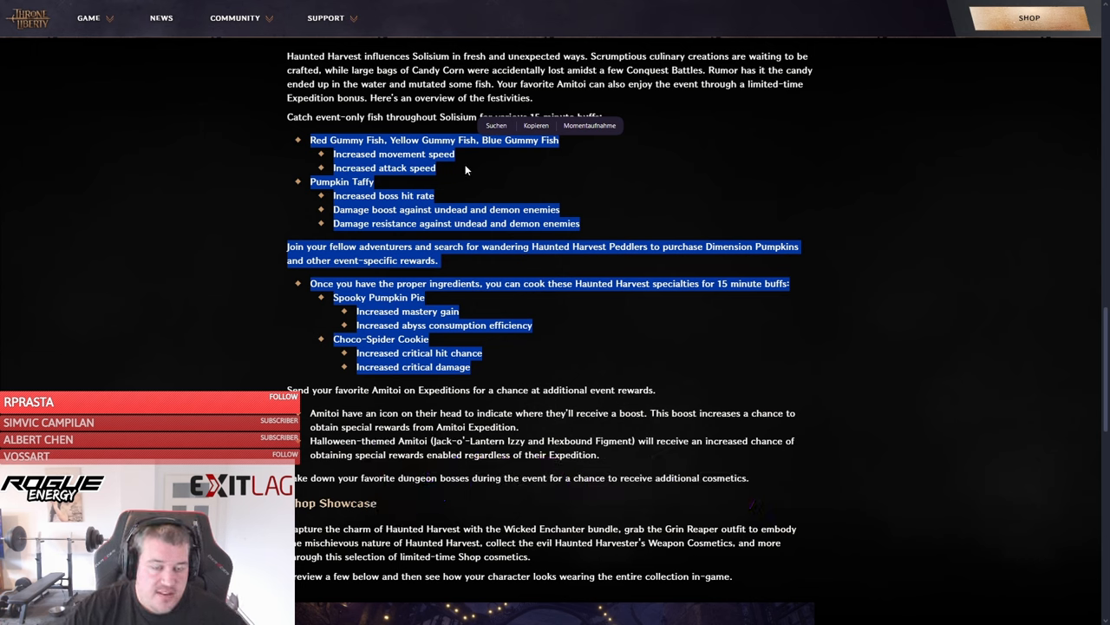
mouse_move(464, 168)
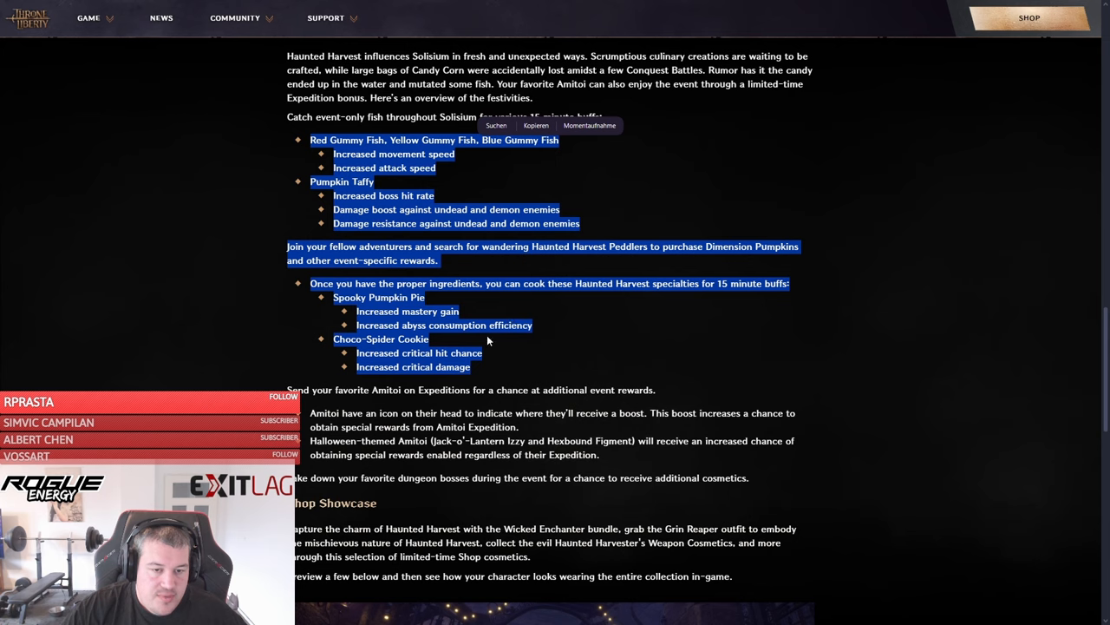
mouse_move(555, 347)
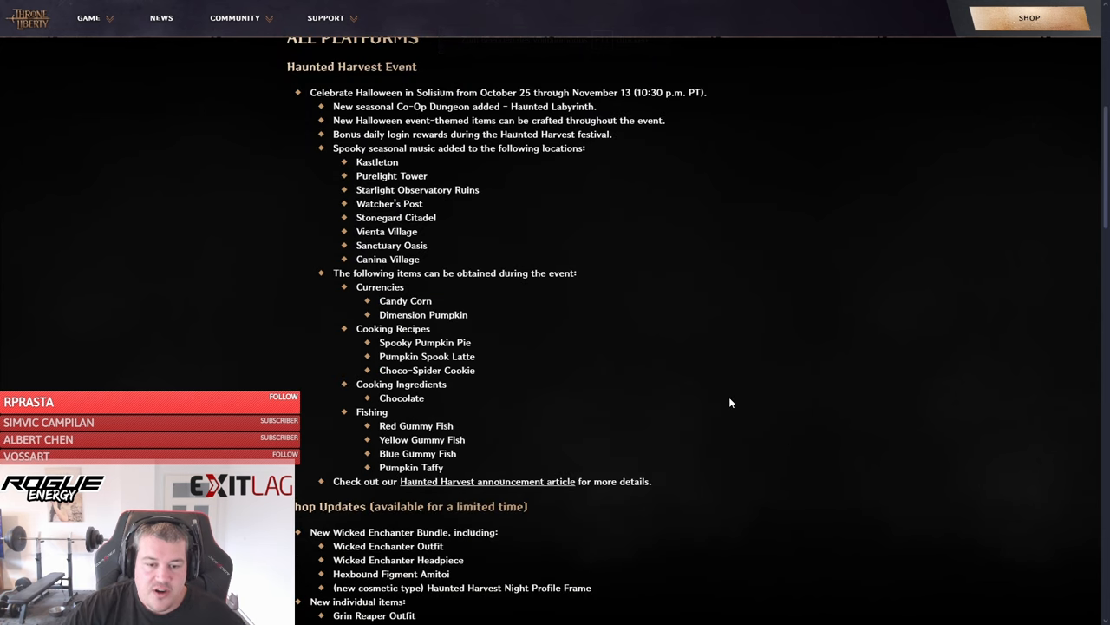
mouse_move(724, 408)
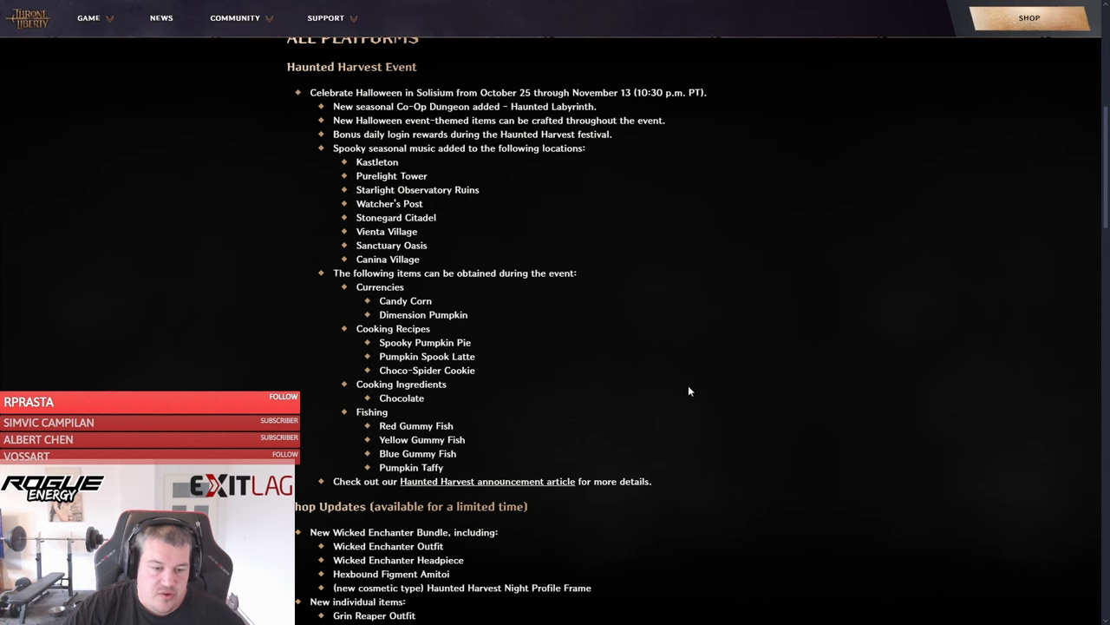
Scroll the patch notes down to the Shop Updates and In-Game Content Schedule sections.
scroll(down, 3)
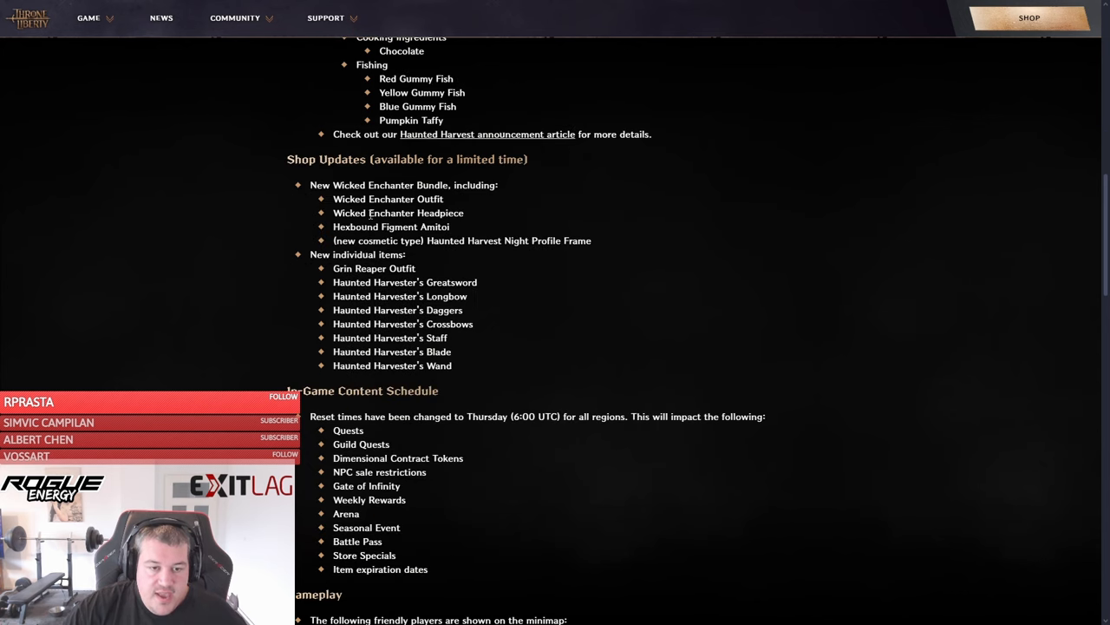
mouse_move(425, 336)
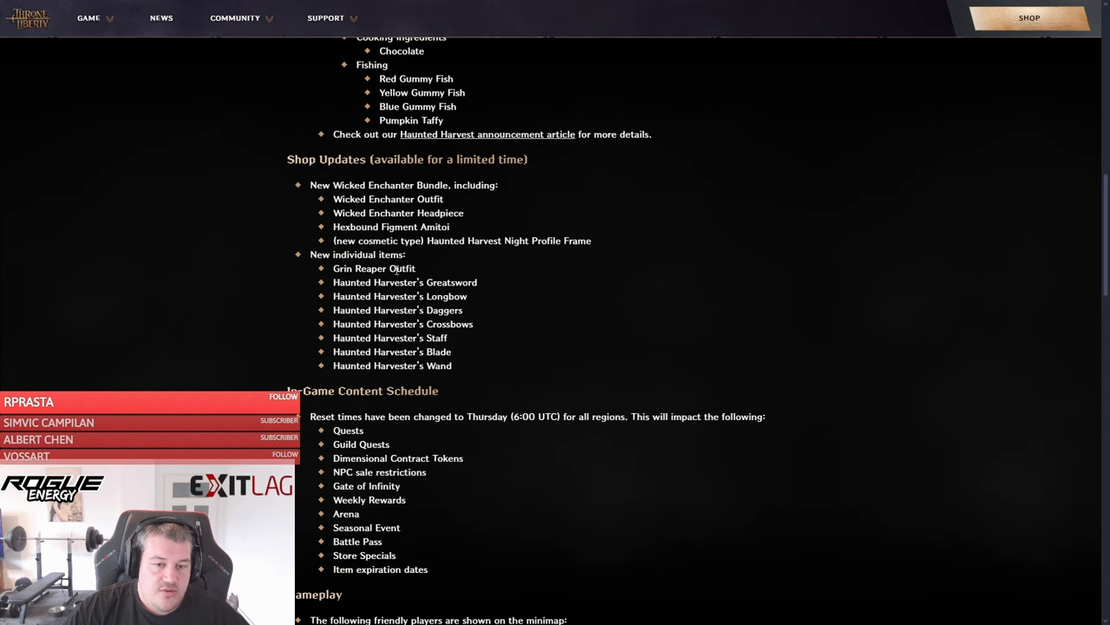
mouse_move(491, 380)
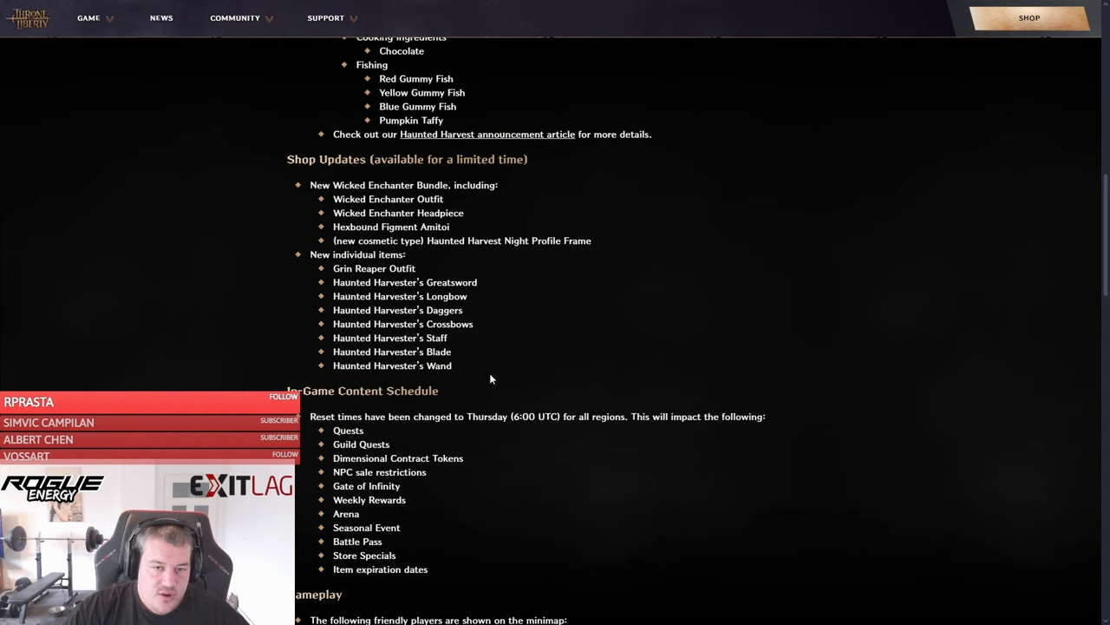
mouse_move(463, 370)
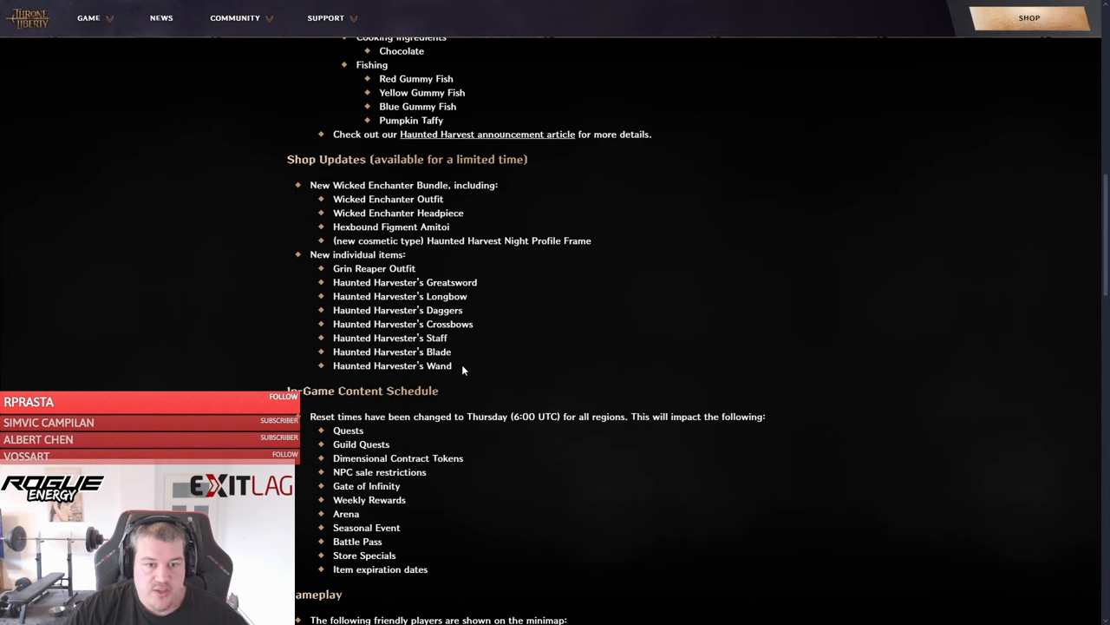
mouse_move(493, 366)
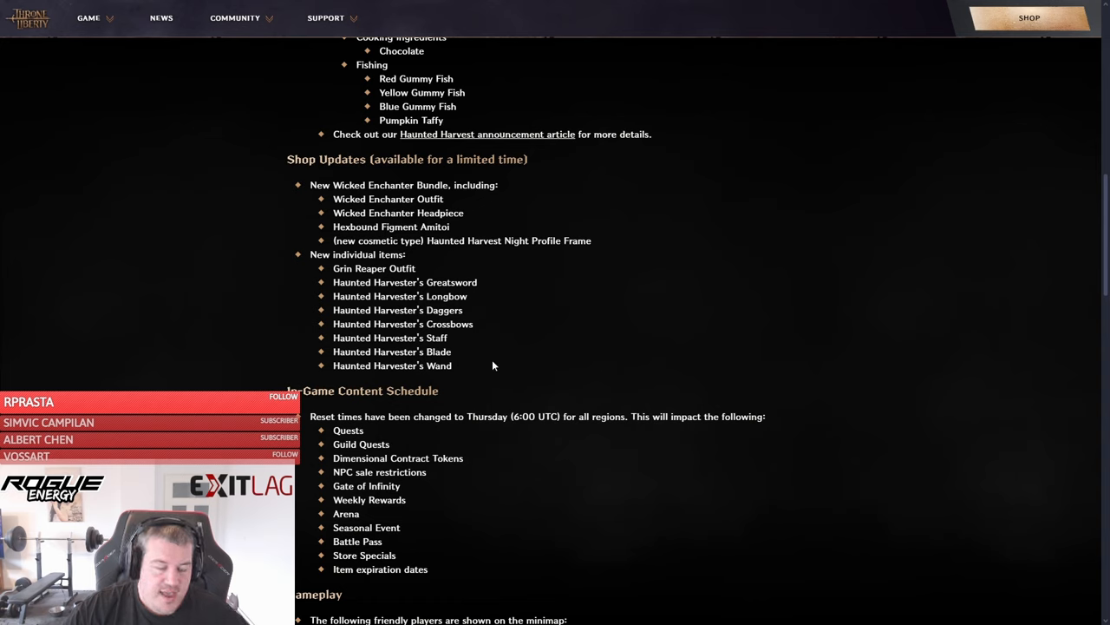
mouse_move(460, 378)
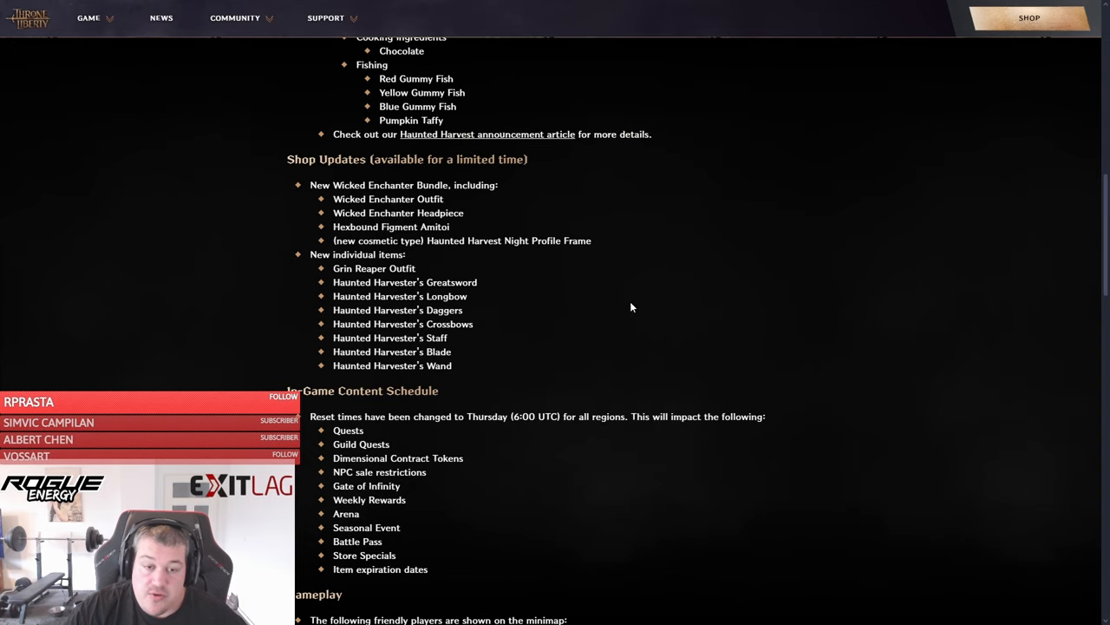
scroll(down, 3)
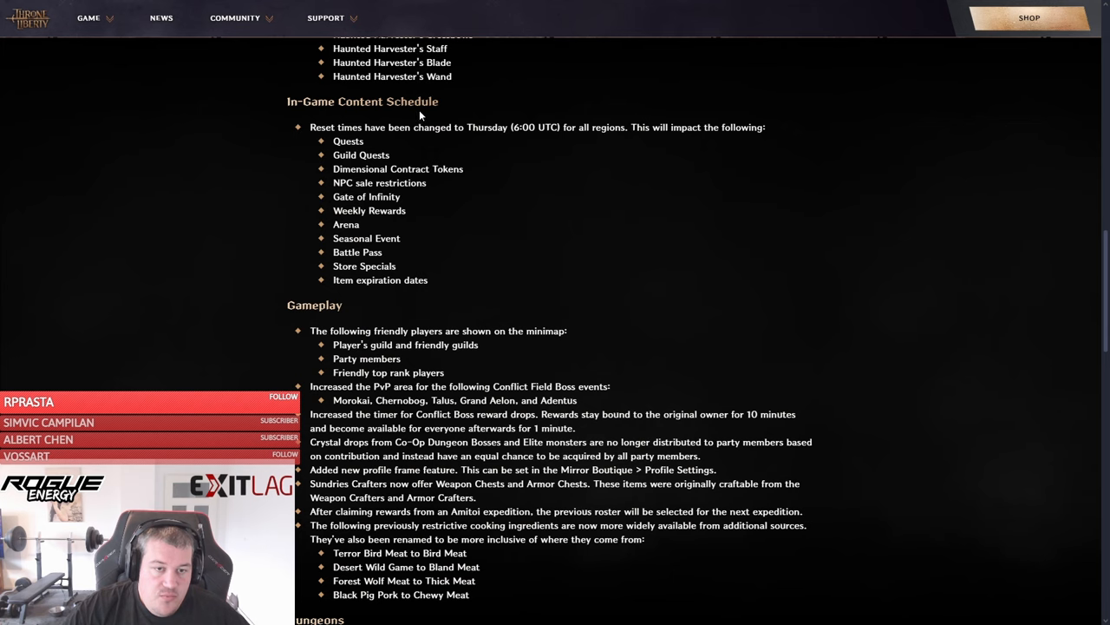
mouse_move(462, 201)
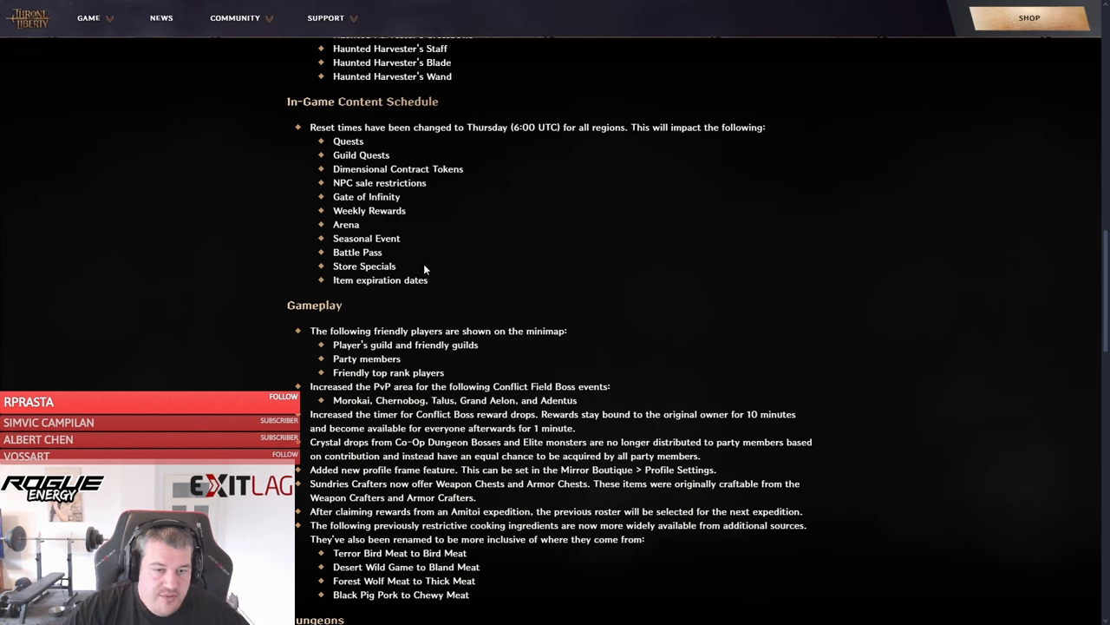
mouse_move(450, 174)
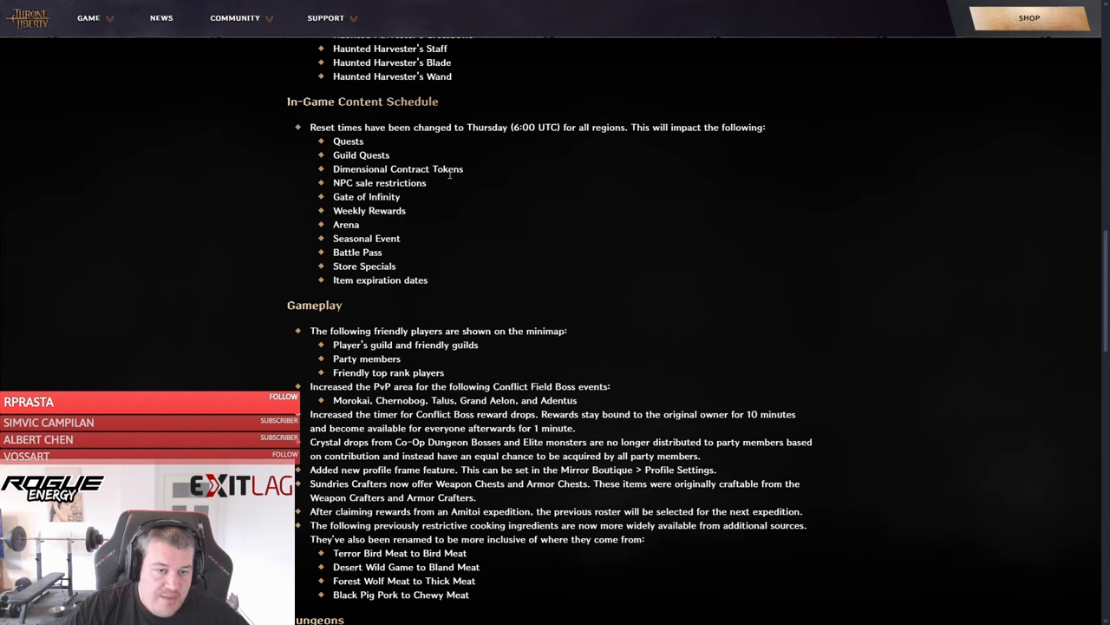
mouse_move(403, 235)
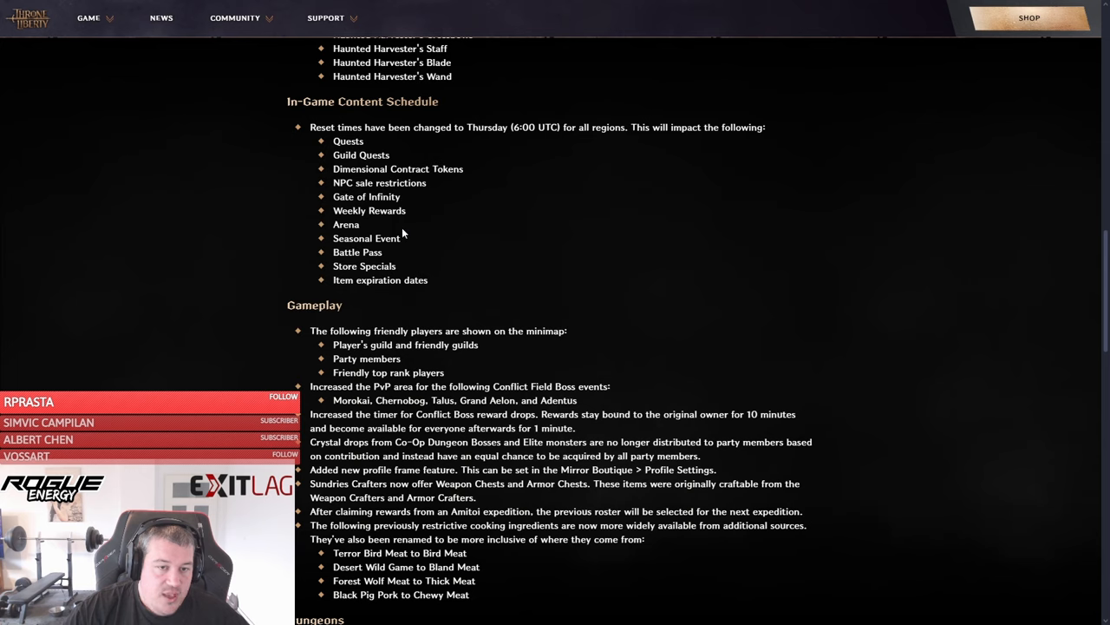
double_click(369, 211)
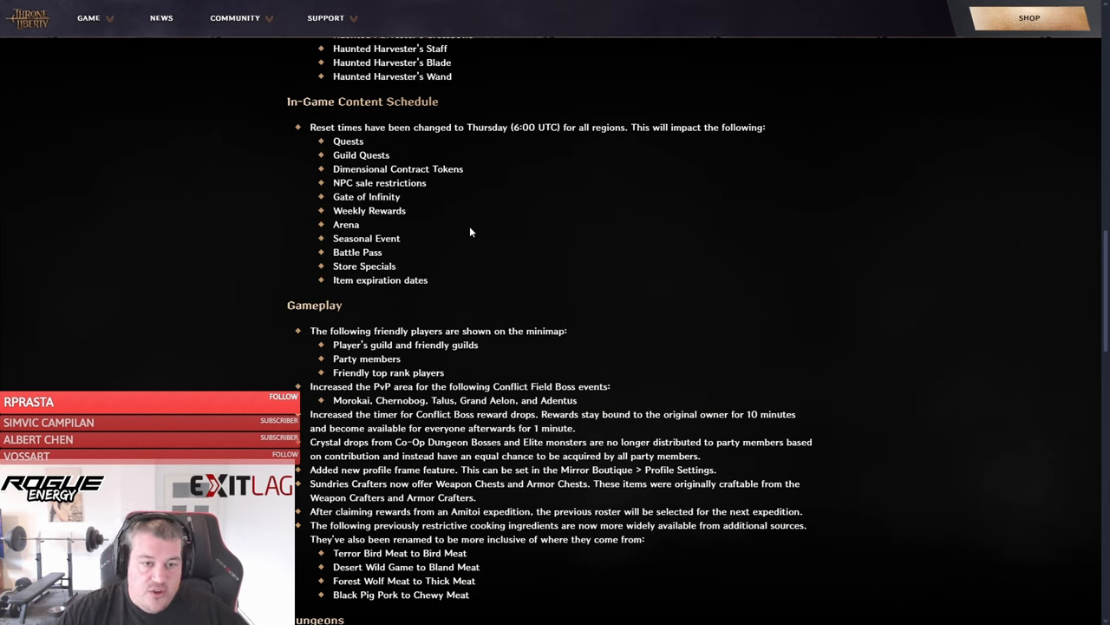
mouse_move(504, 239)
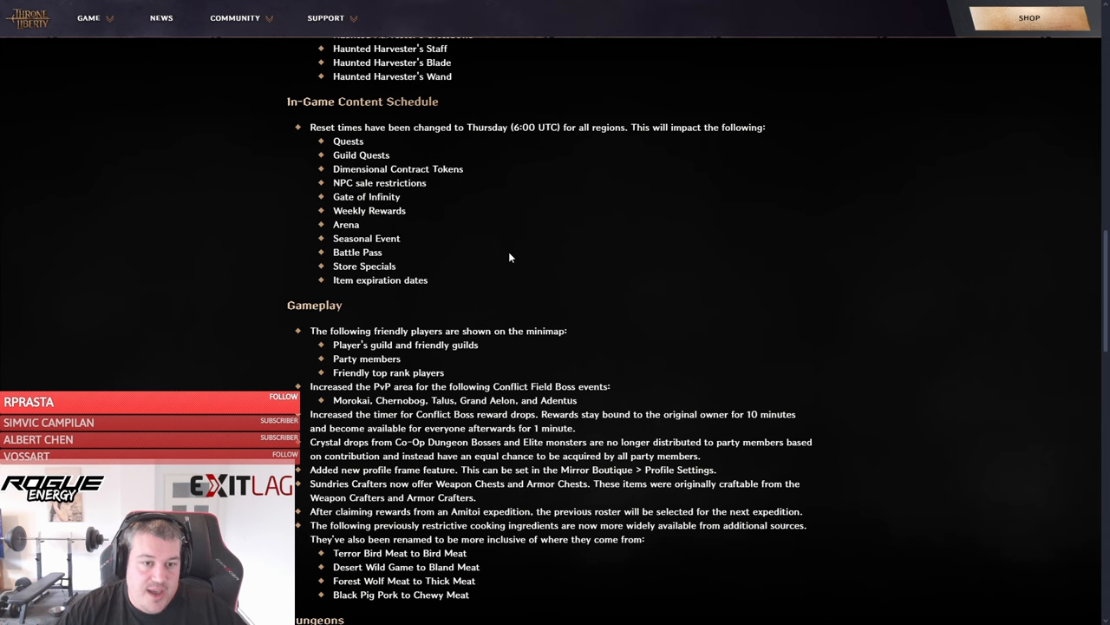
mouse_move(546, 252)
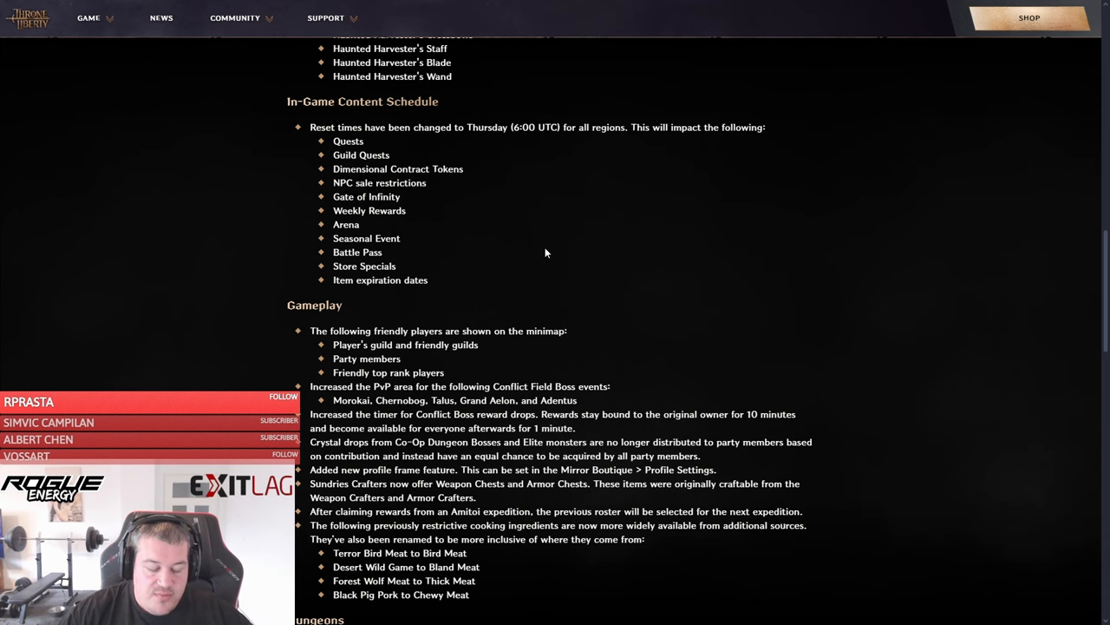
scroll(down, 3)
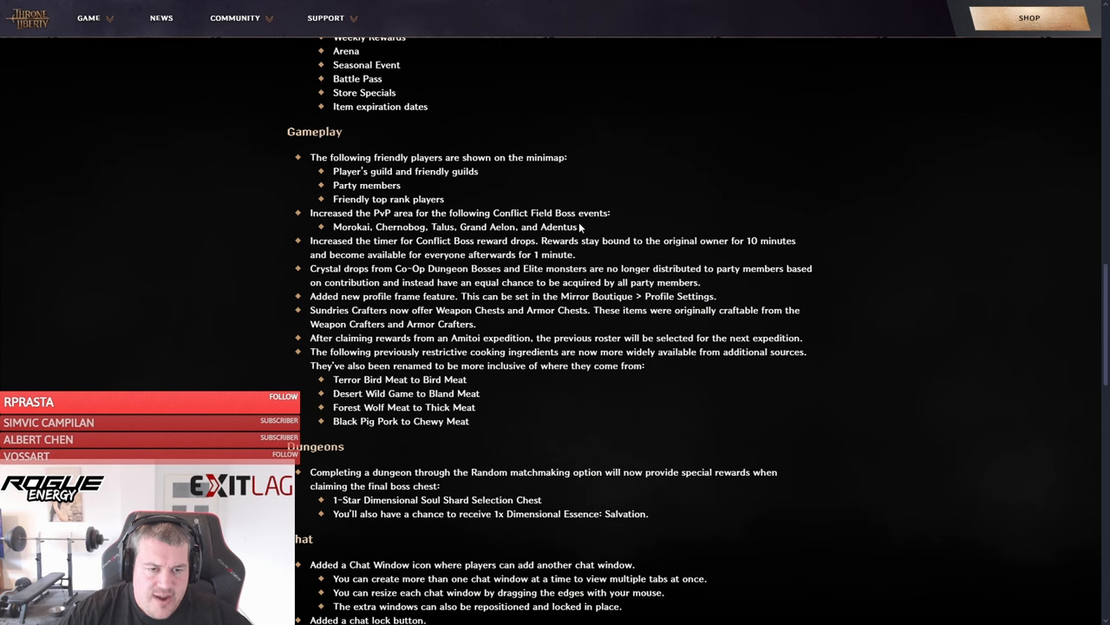
drag(310, 212, 577, 226)
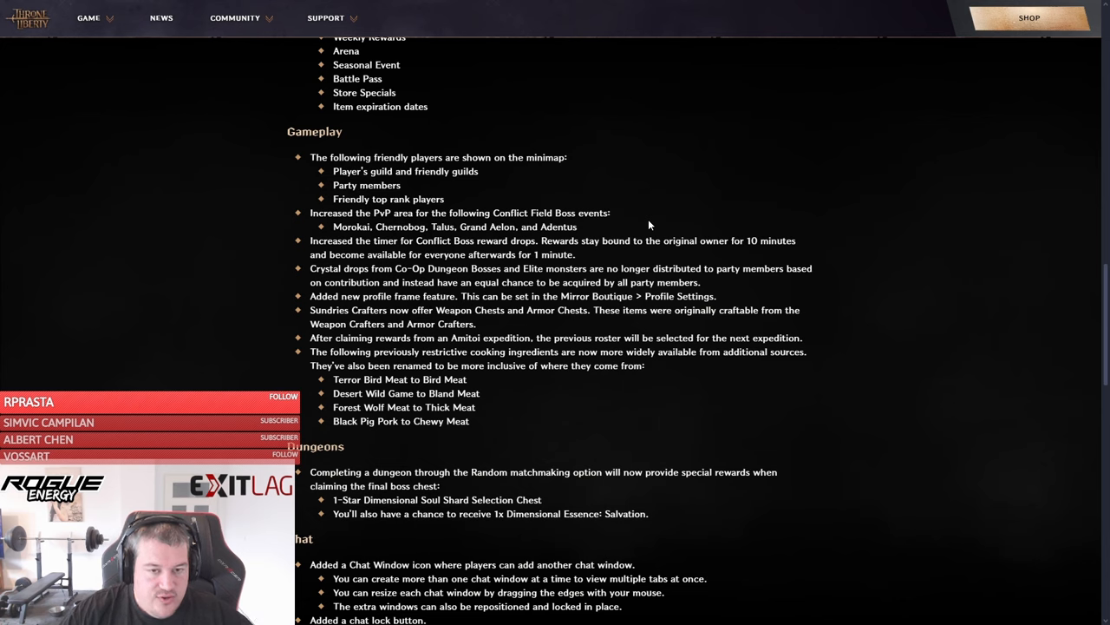
drag(311, 240, 575, 254)
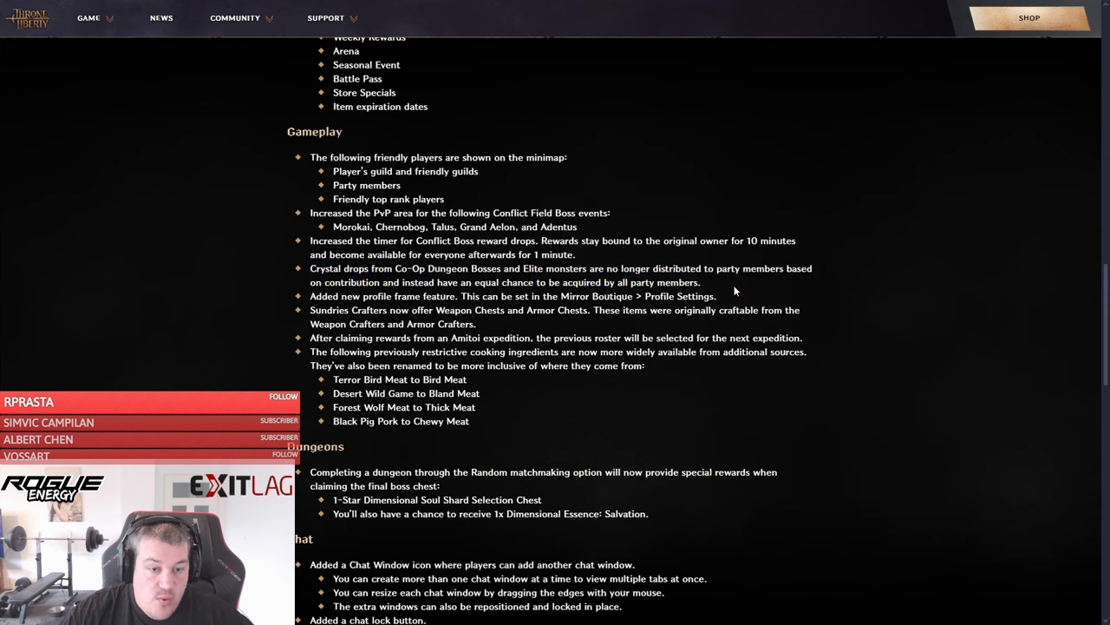
mouse_move(725, 286)
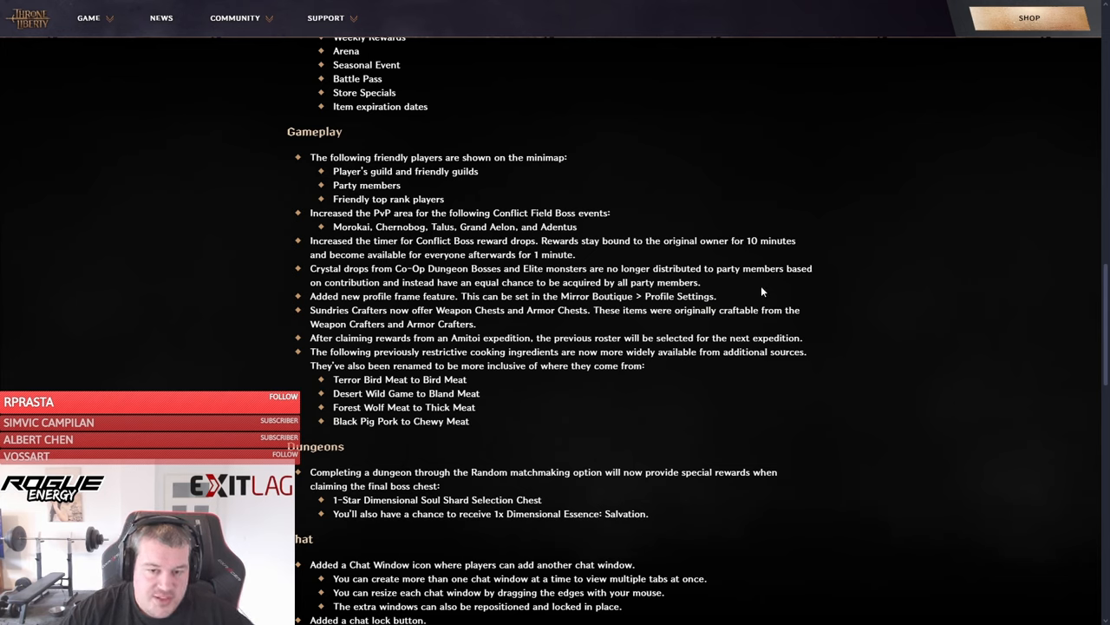
mouse_move(737, 286)
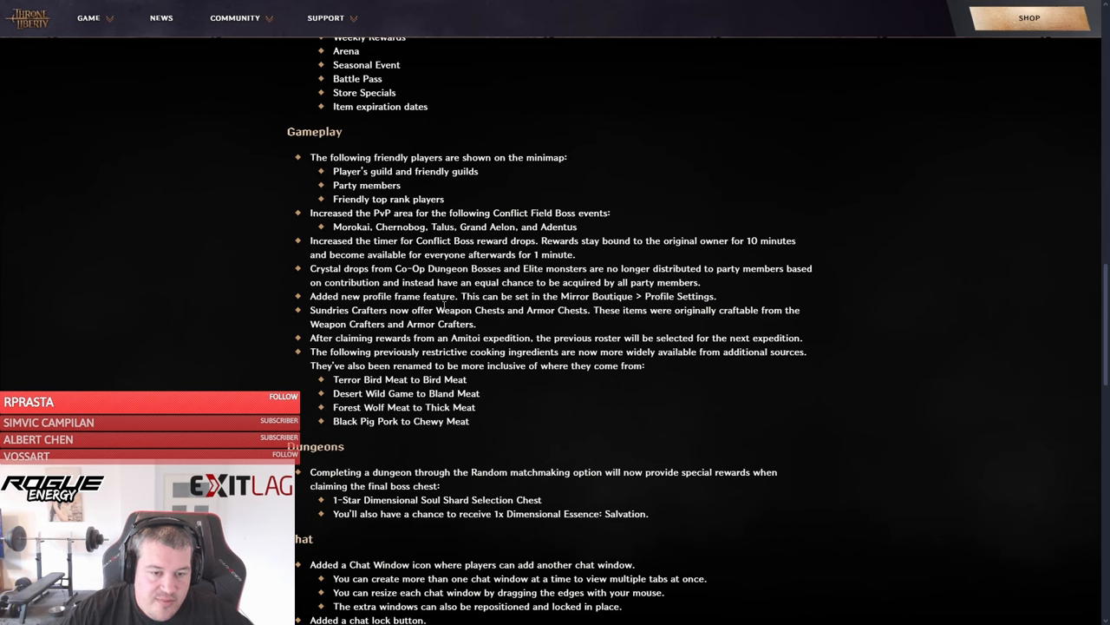
Highlight the Sundries Crafters weapon and armor chest note and bring up its context menu.
double_click(408, 295)
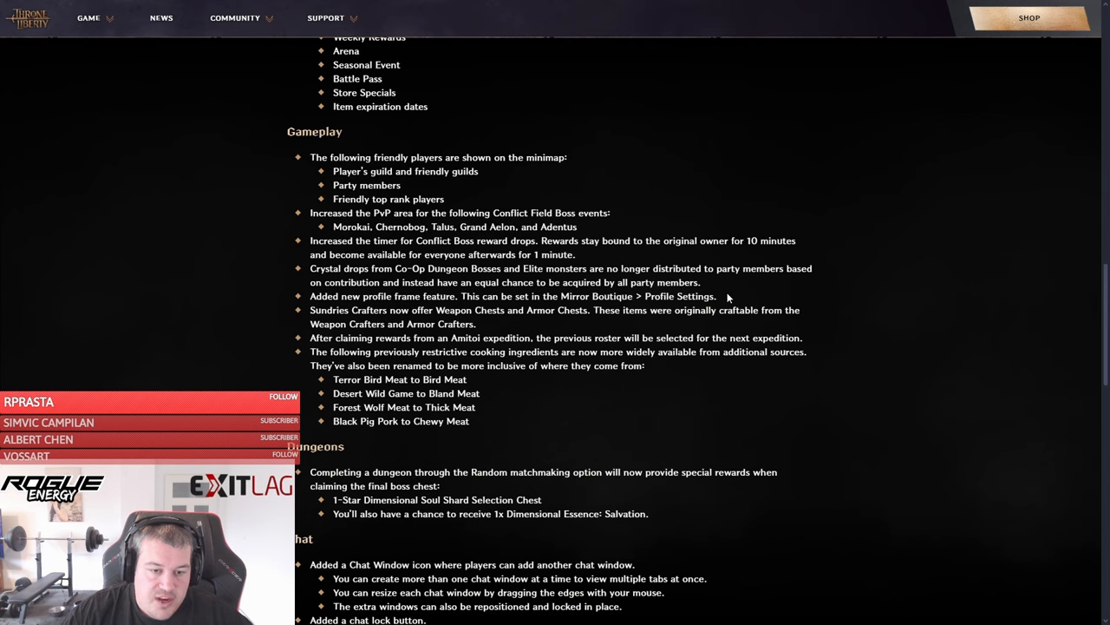
drag(309, 310, 475, 323)
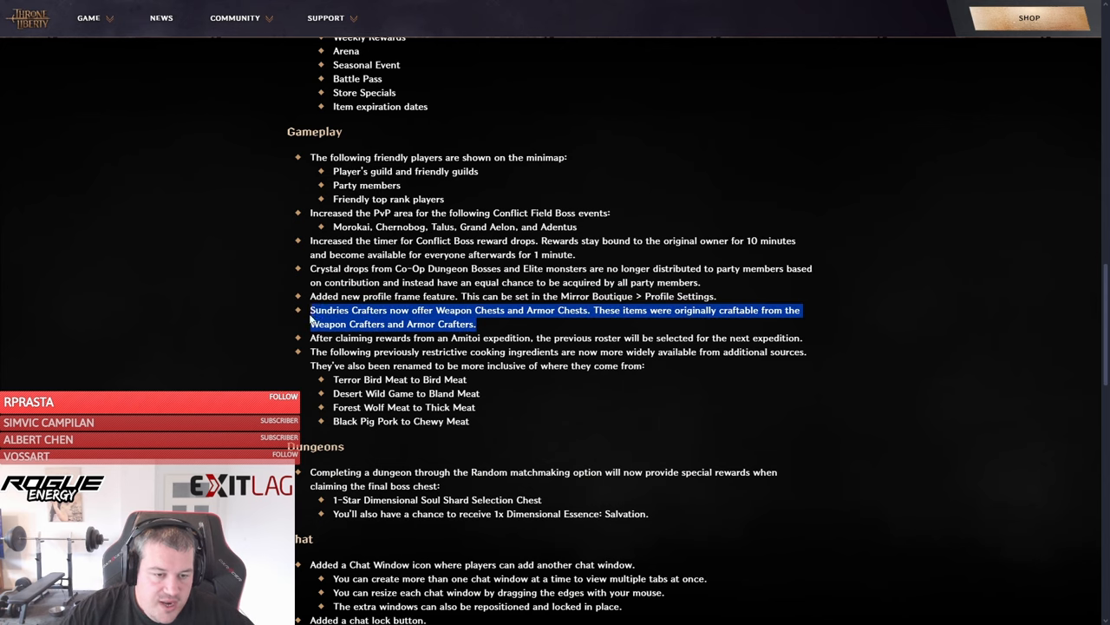
right_click(393, 317)
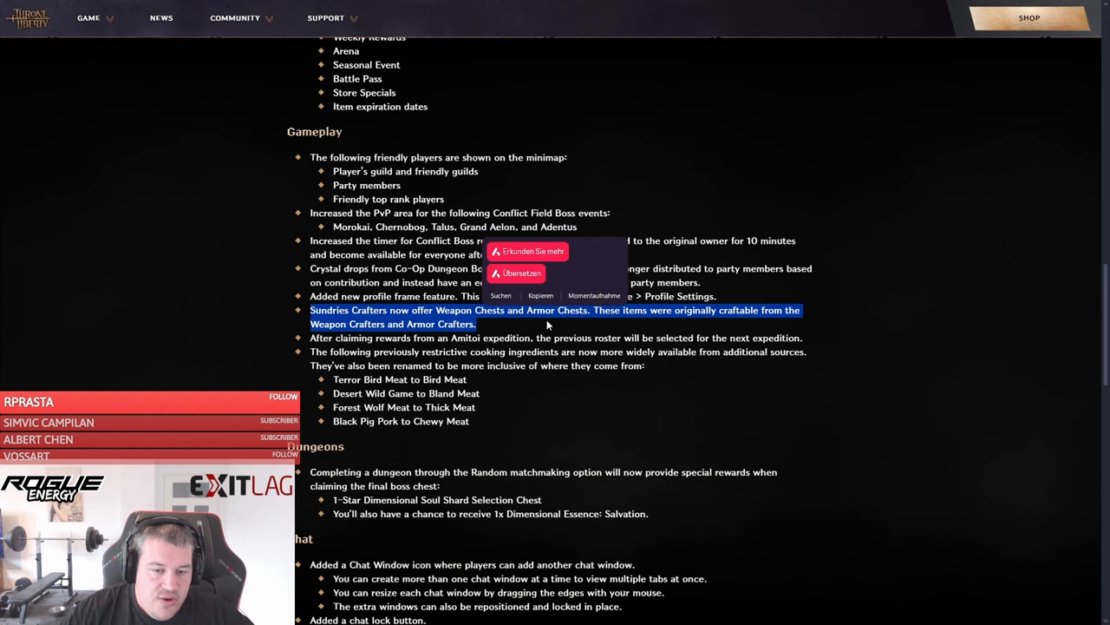
mouse_move(542, 328)
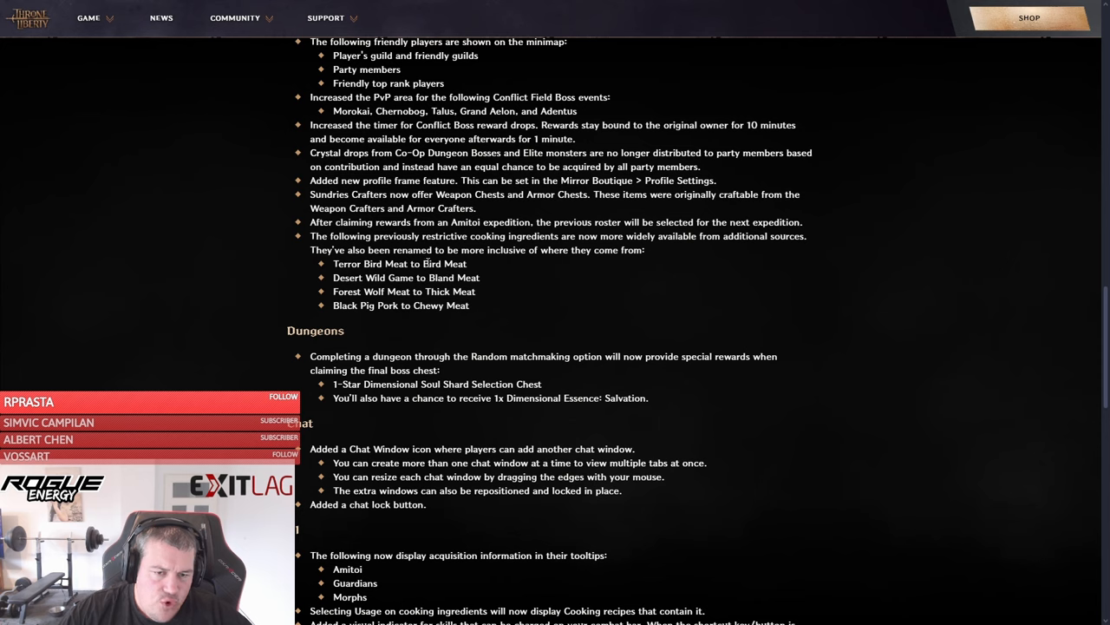
mouse_move(392, 246)
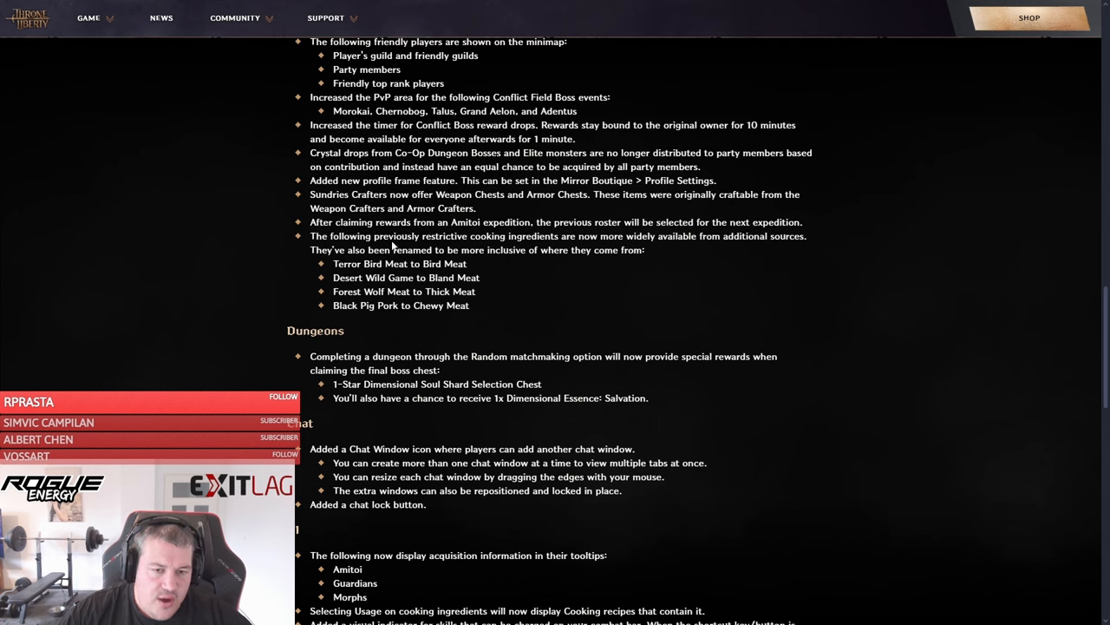
mouse_move(472, 278)
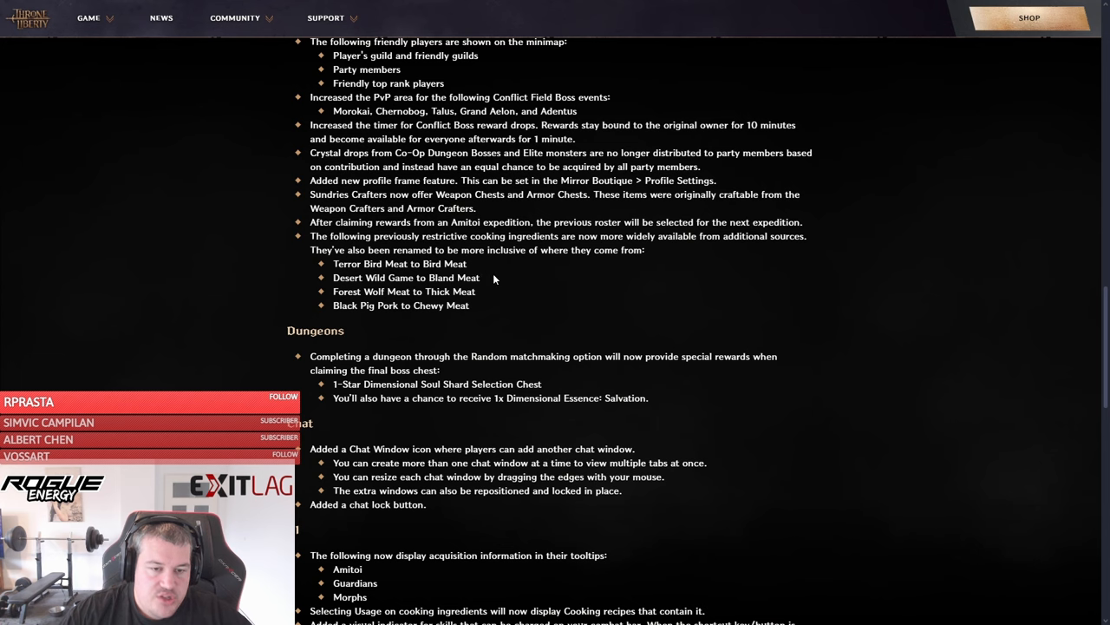
Scroll past the Dungeons section, then show the Sundries Crafting window with the Precious Epic Accessory Selection Chest.
scroll(down, 3)
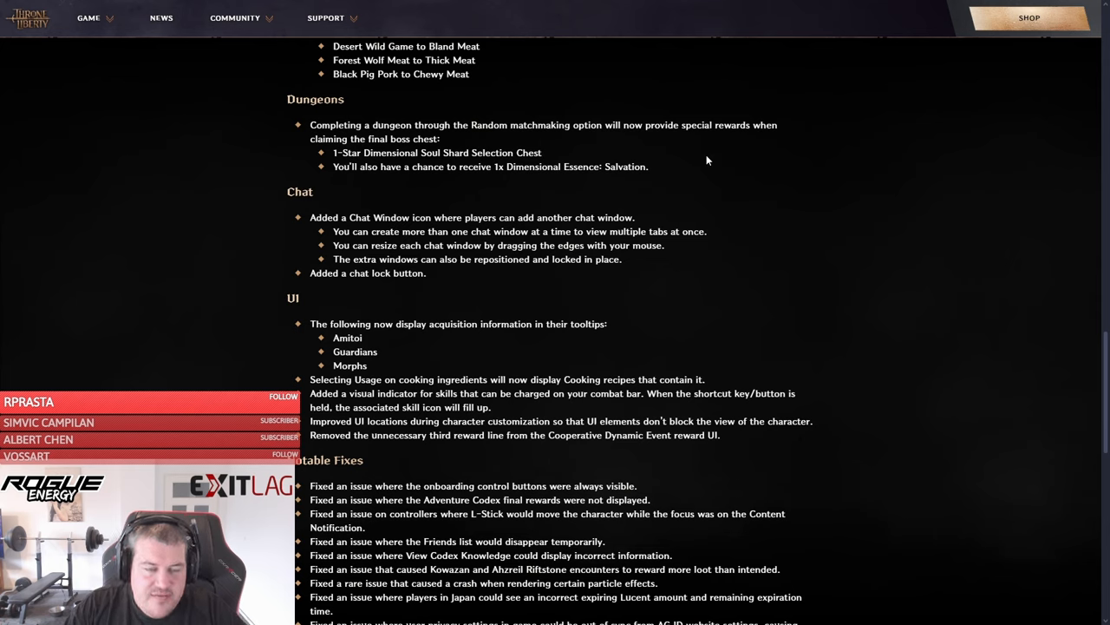
mouse_move(483, 143)
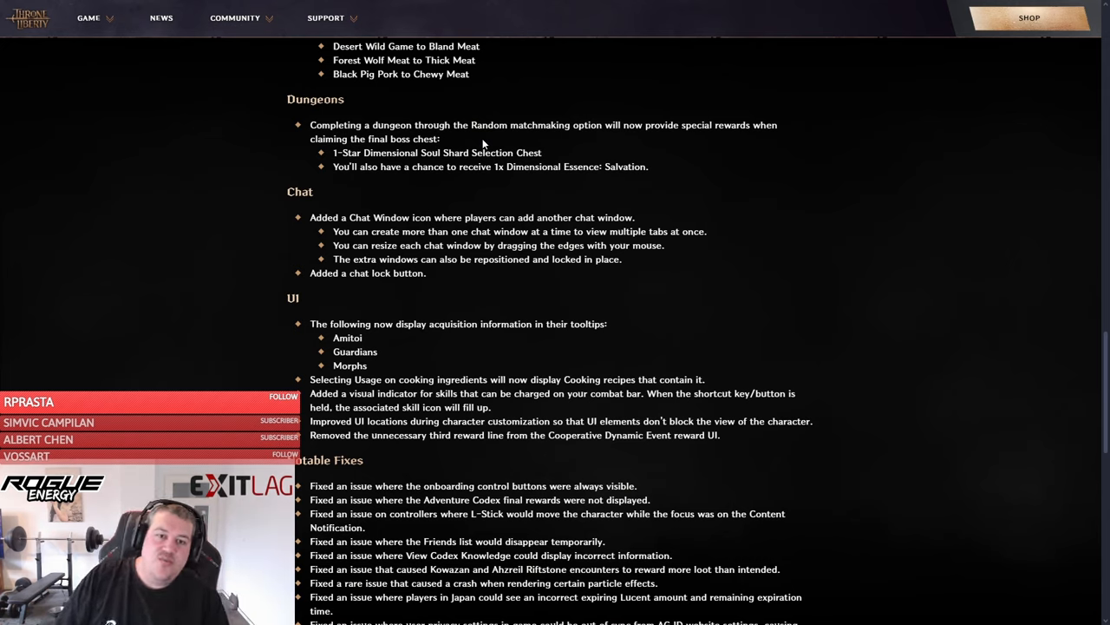
mouse_move(581, 160)
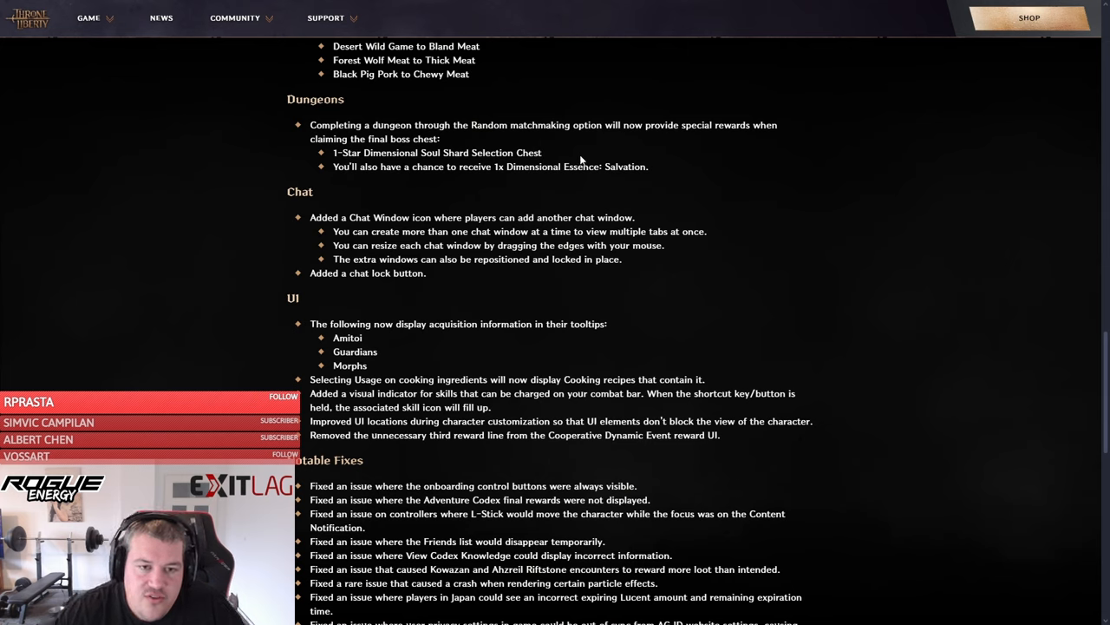
mouse_move(580, 177)
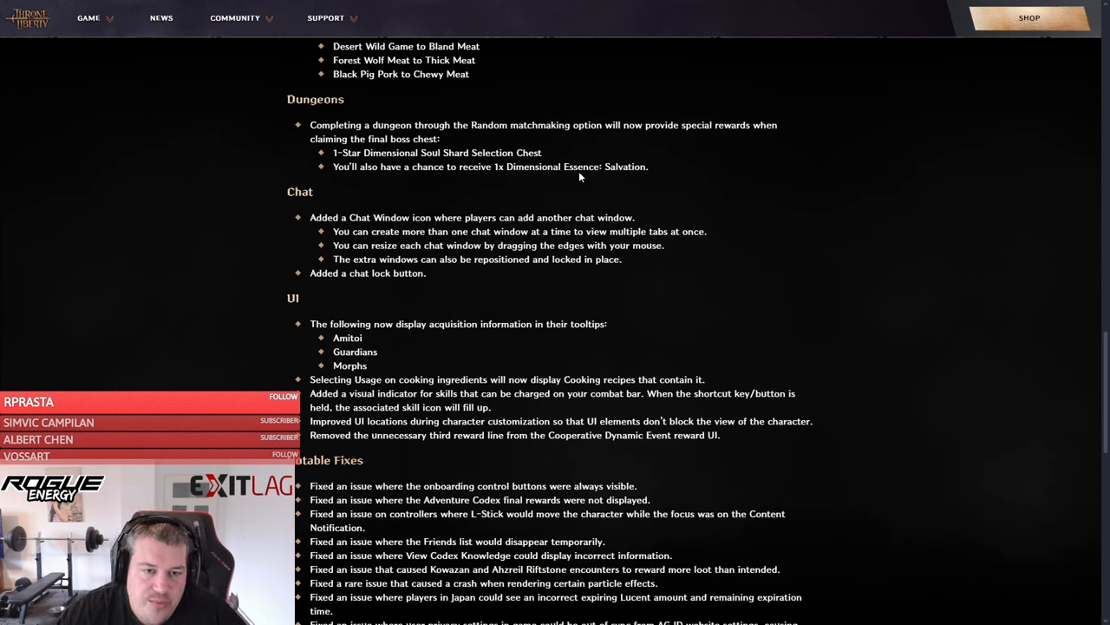
mouse_move(568, 185)
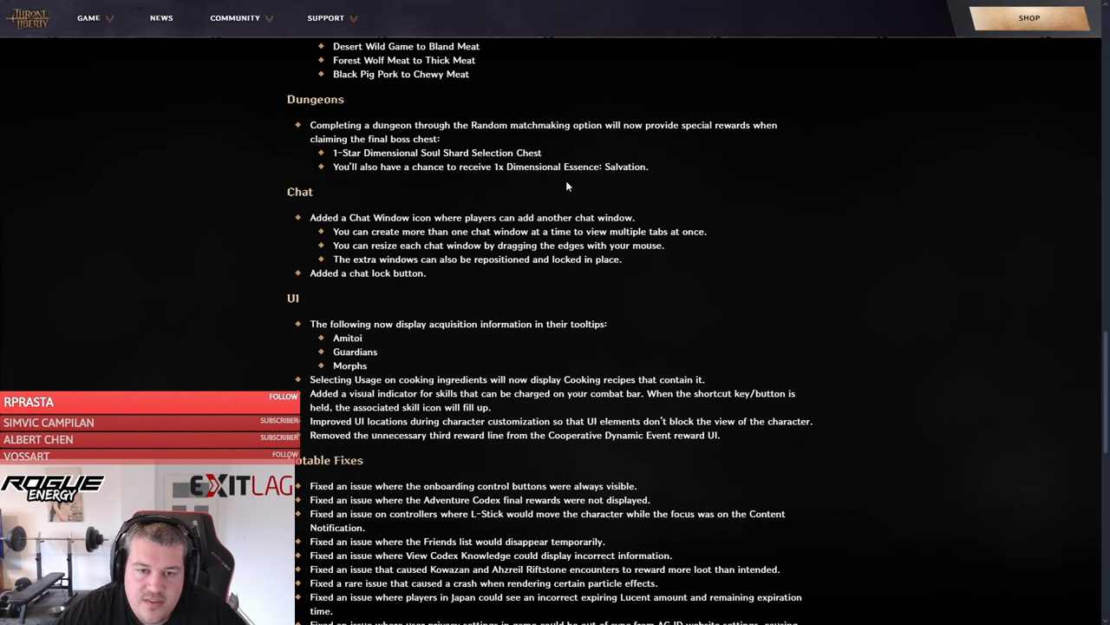
mouse_move(550, 187)
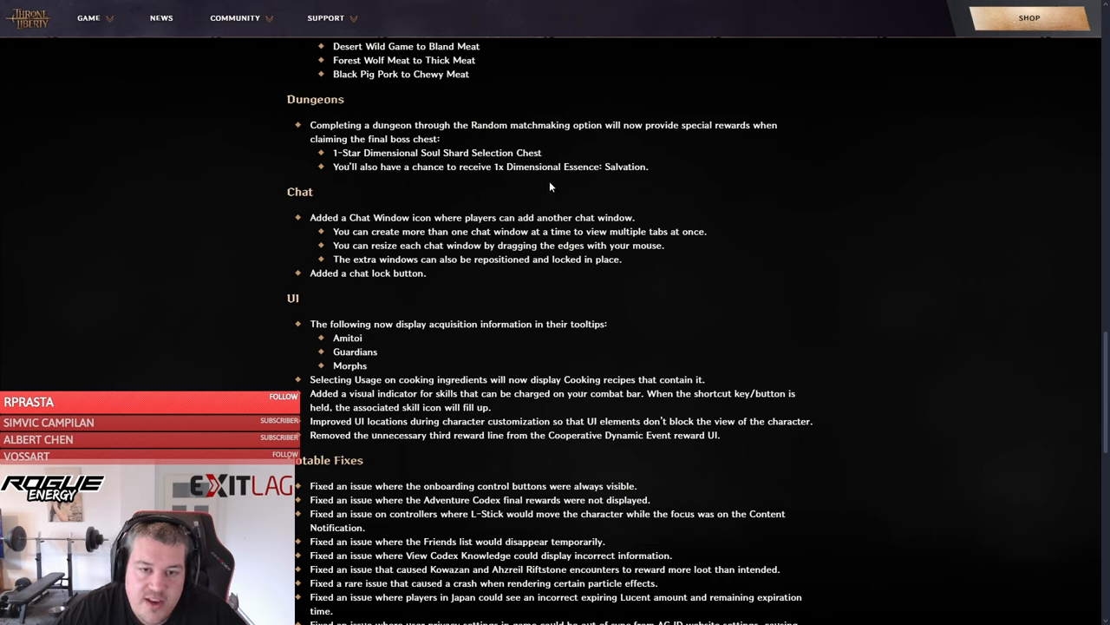
mouse_move(544, 190)
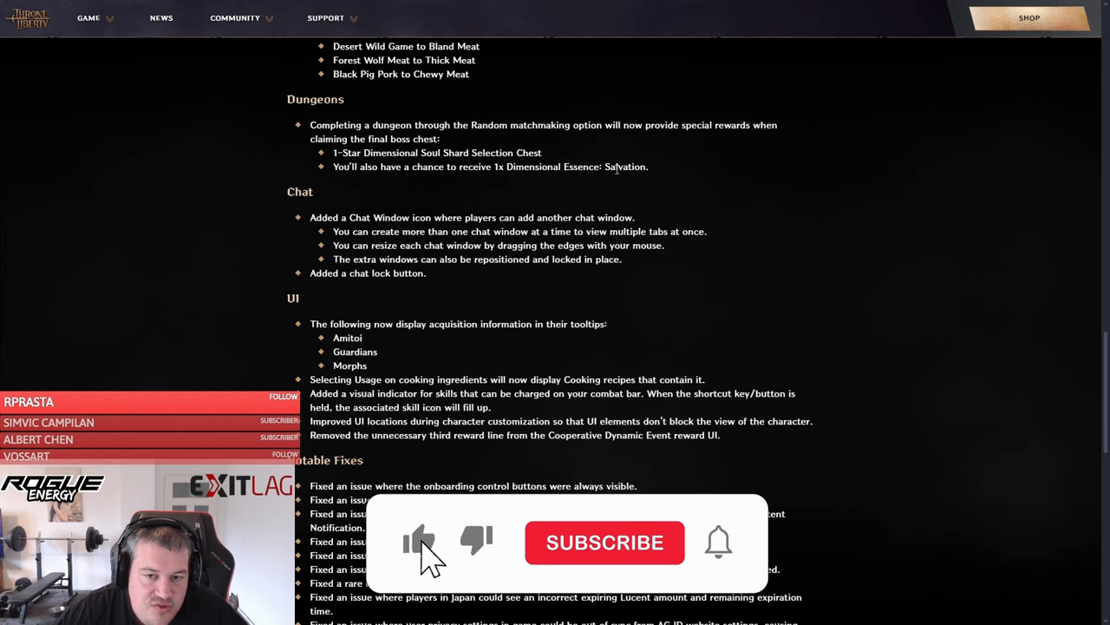
click(605, 542)
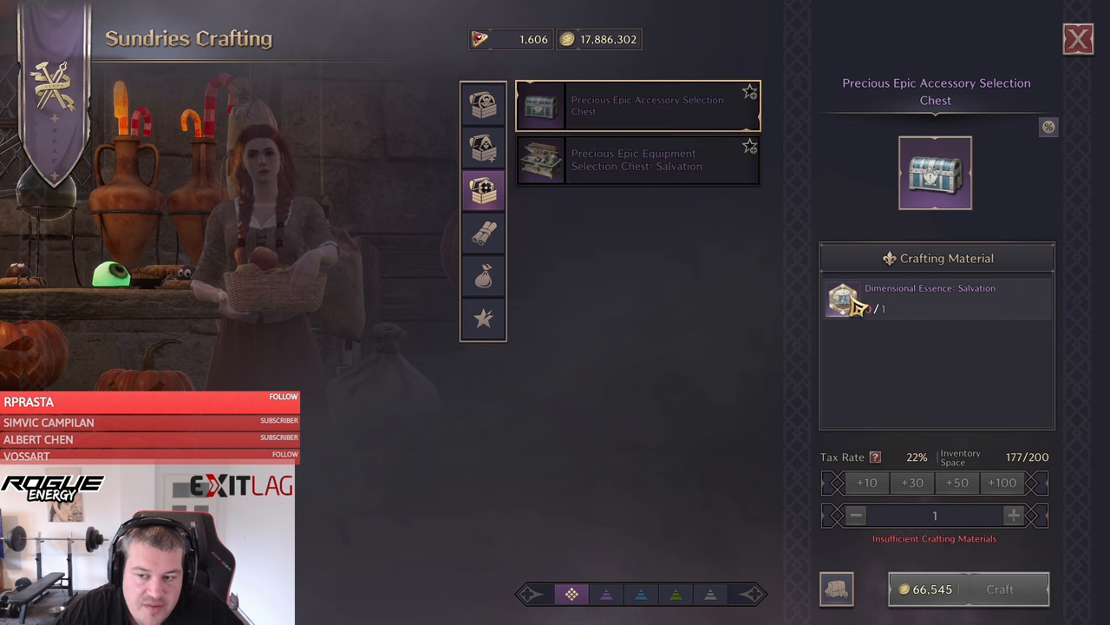
Browse the Weapon Crafting crossbow recipes, then close all crafting windows.
click(638, 160)
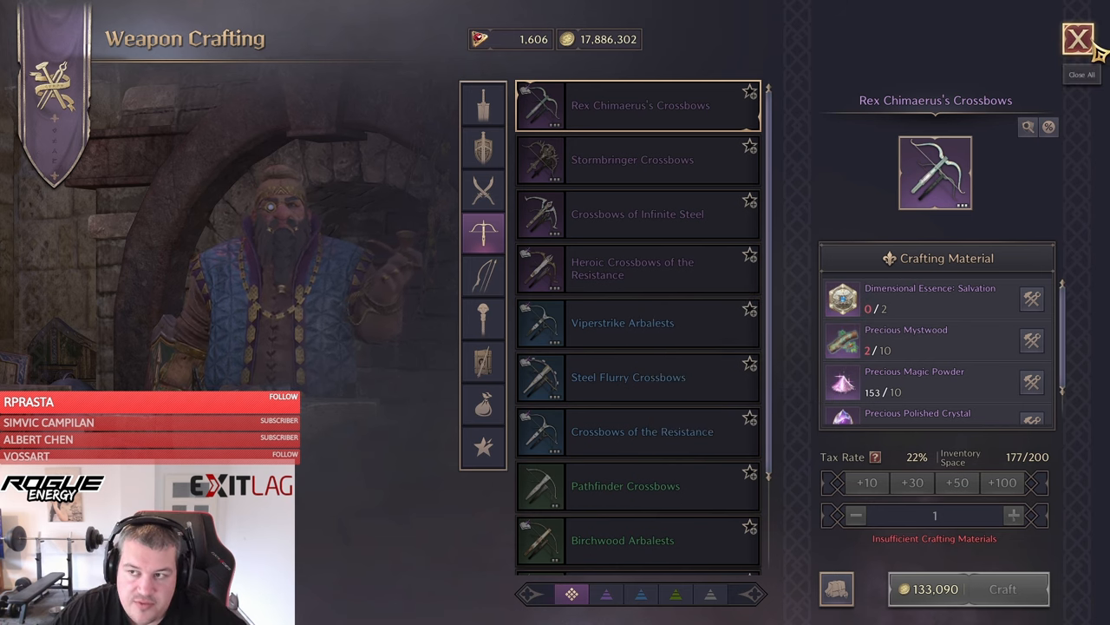
click(1078, 39)
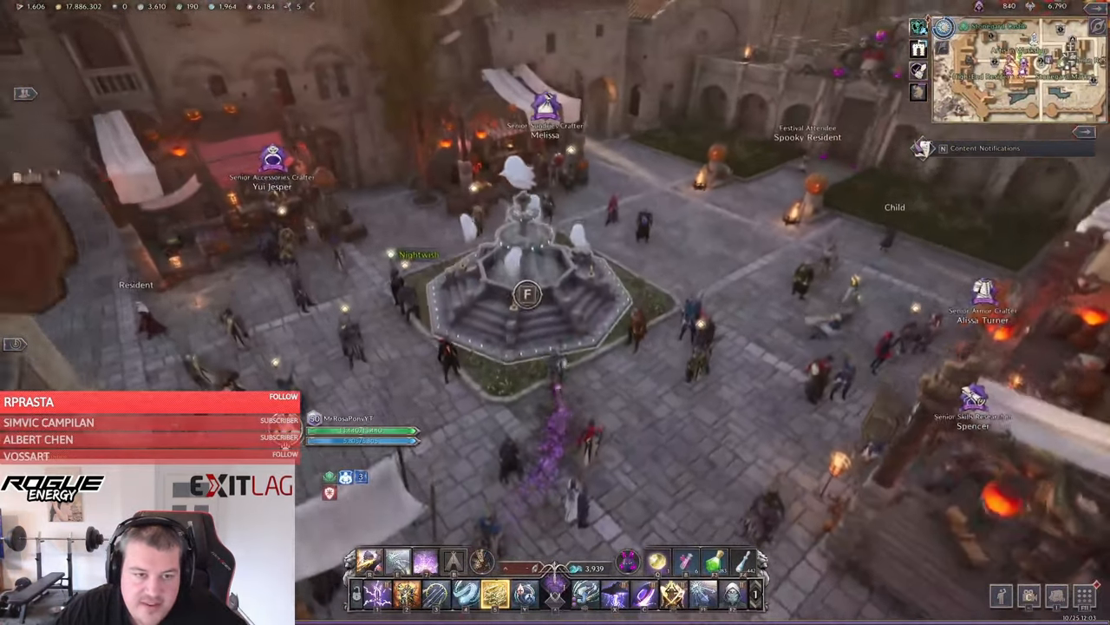